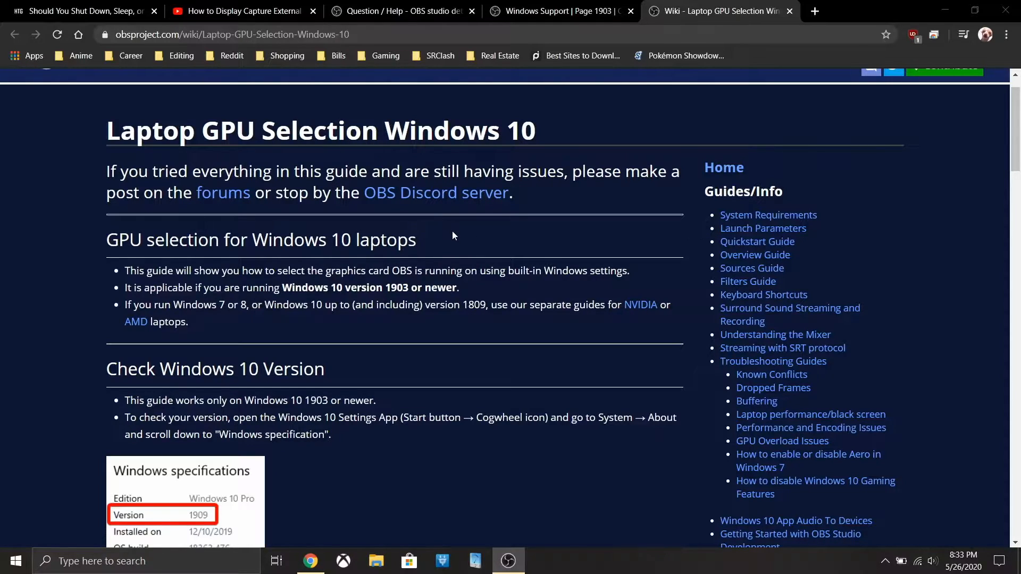
pyautogui.moveTo(456, 238)
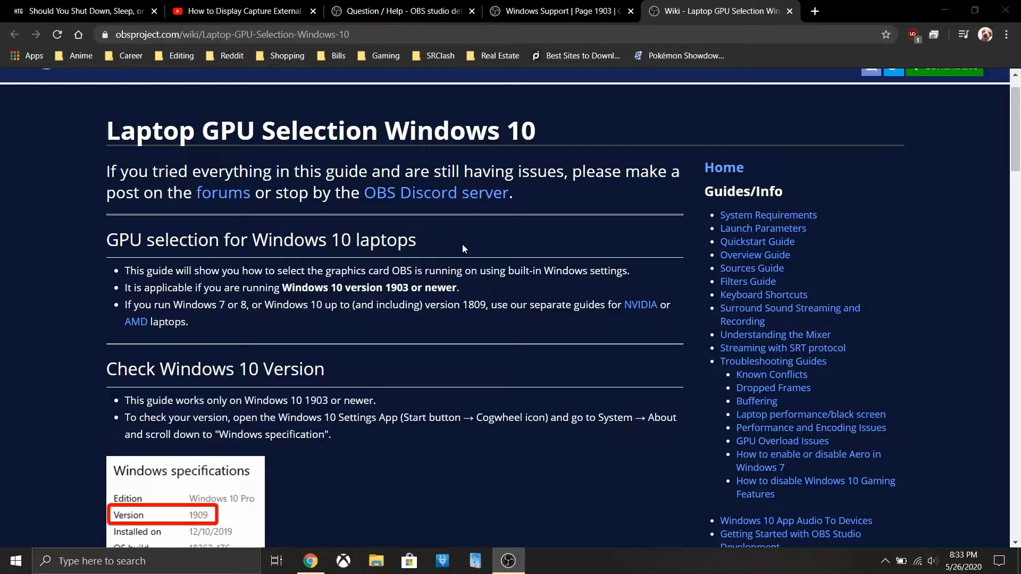
pyautogui.moveTo(470, 249)
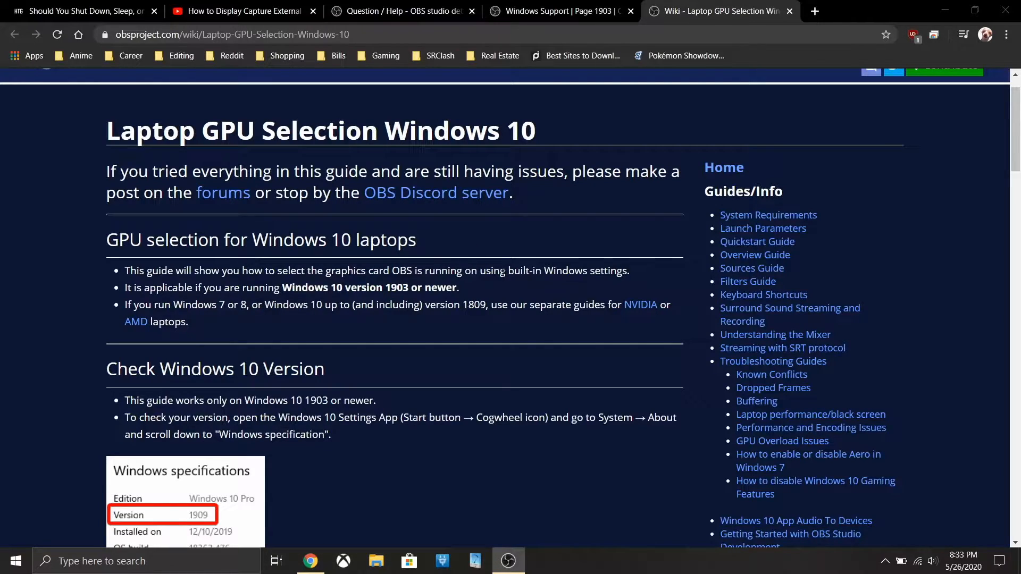
pyautogui.moveTo(508, 258)
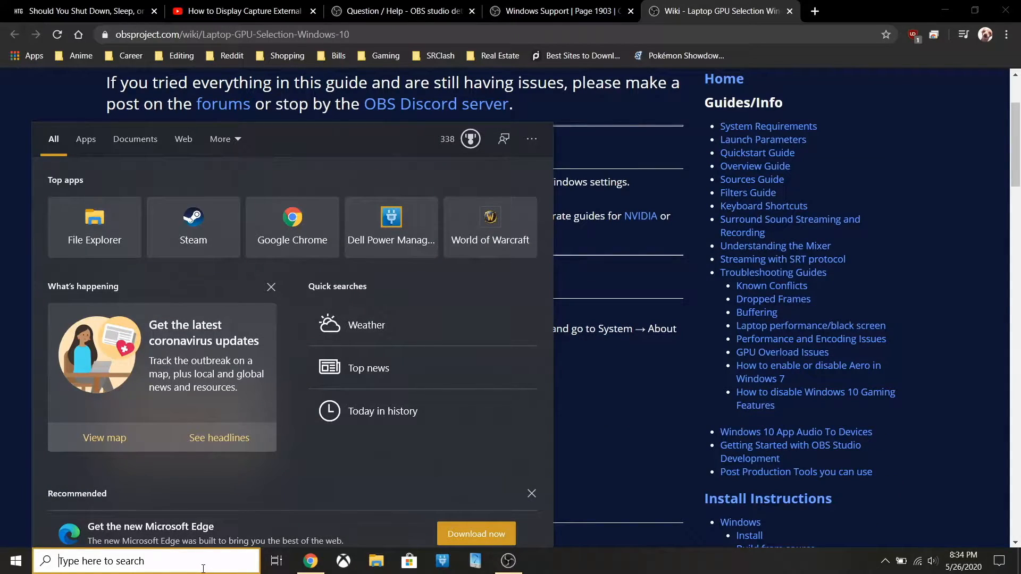
# Search 'wind' and open Windows specifications to review the About page's device specs.
pyautogui.write('wind')
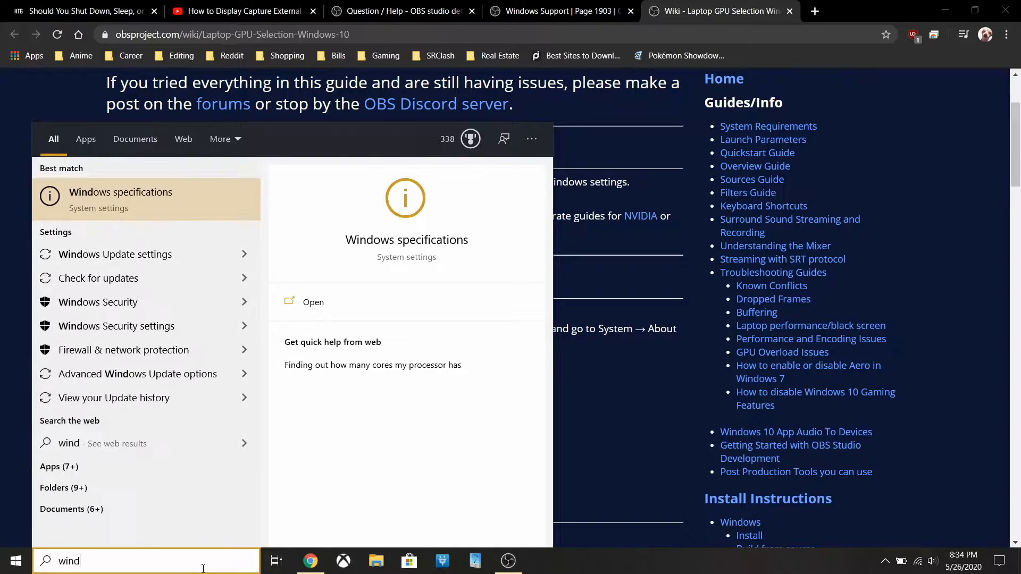
pyautogui.click(313, 302)
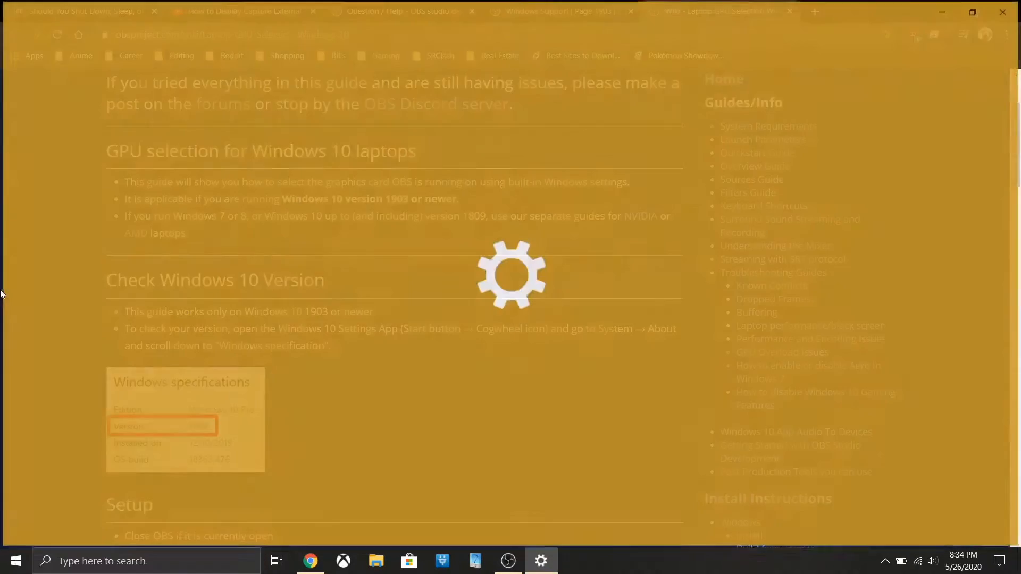
pyautogui.click(541, 561)
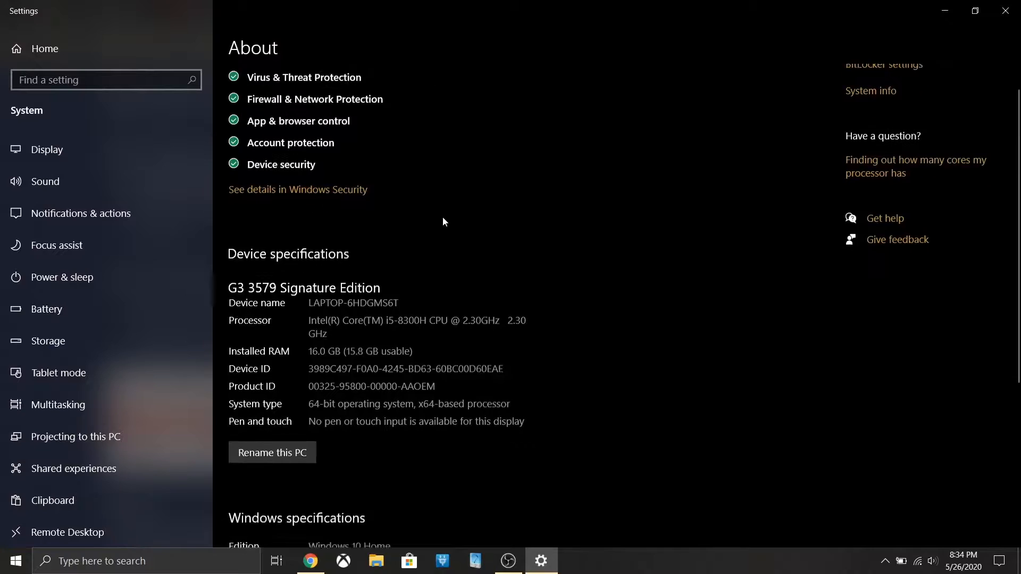
pyautogui.scroll(-3)
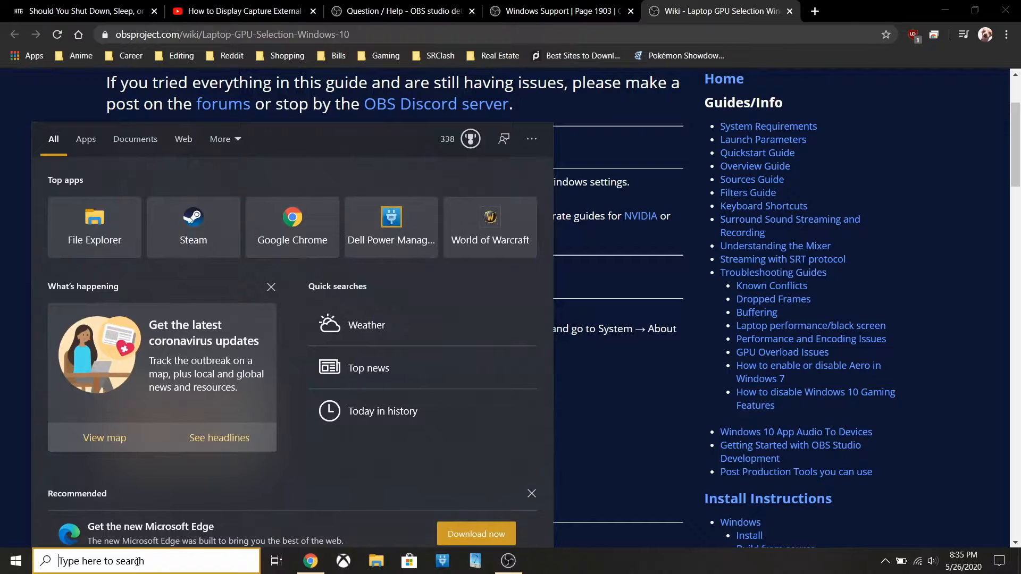
# Search 'graphics settings' and browse for OBS Studio's obs-studio\bin\64bit folder.
pyautogui.write('discord')
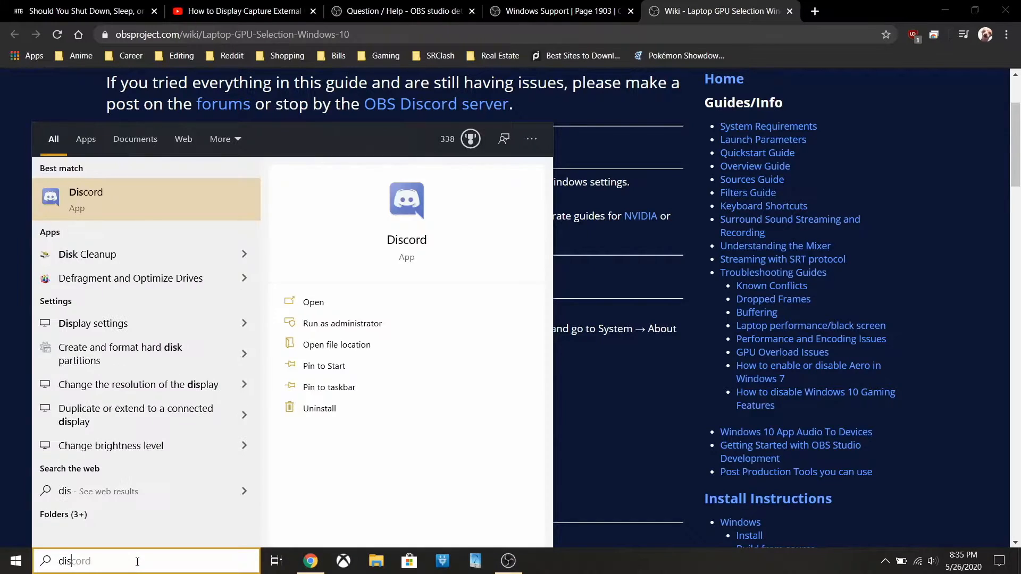
pyautogui.write('graphics settings')
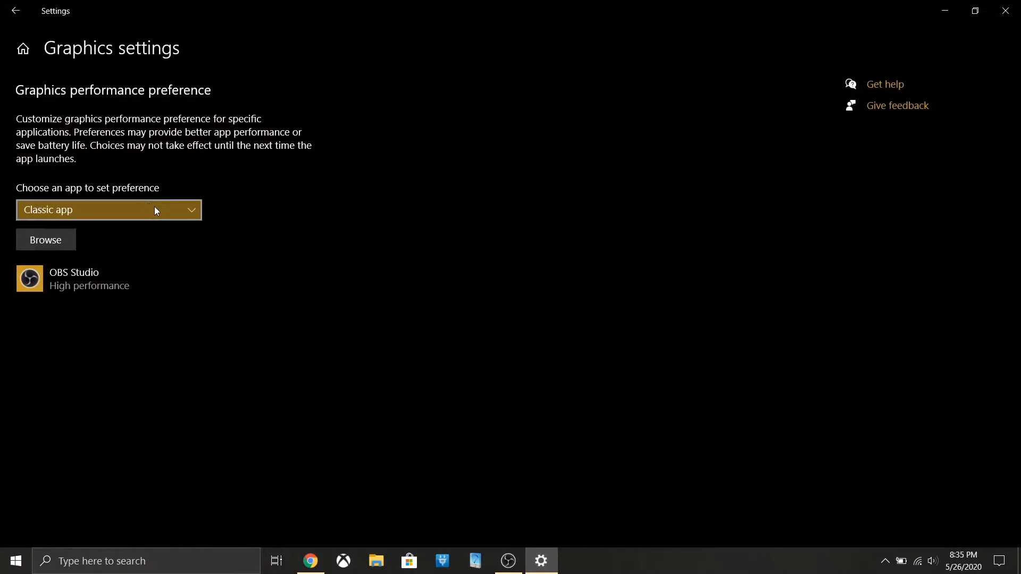
pyautogui.moveTo(312, 183)
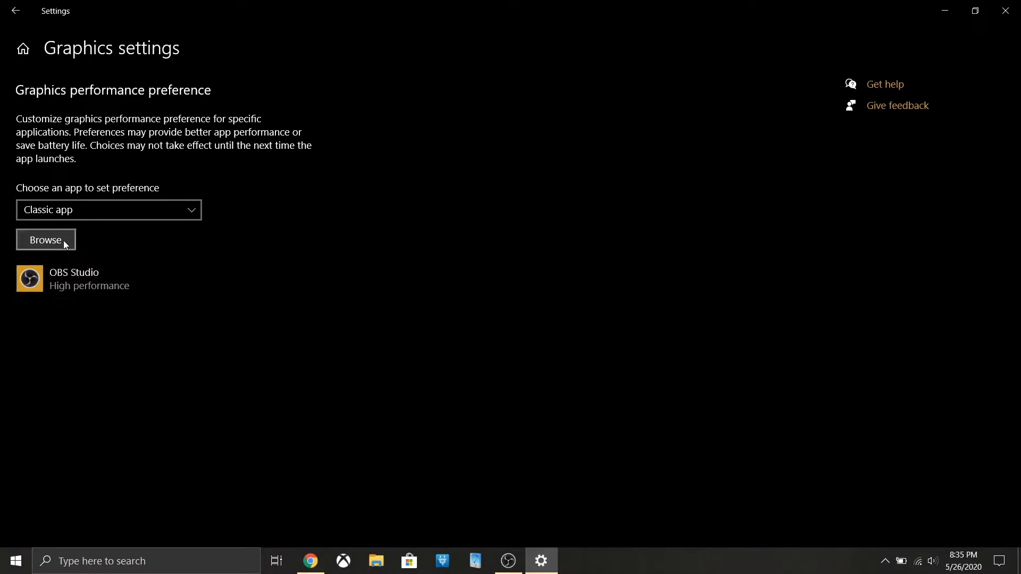
pyautogui.click(46, 240)
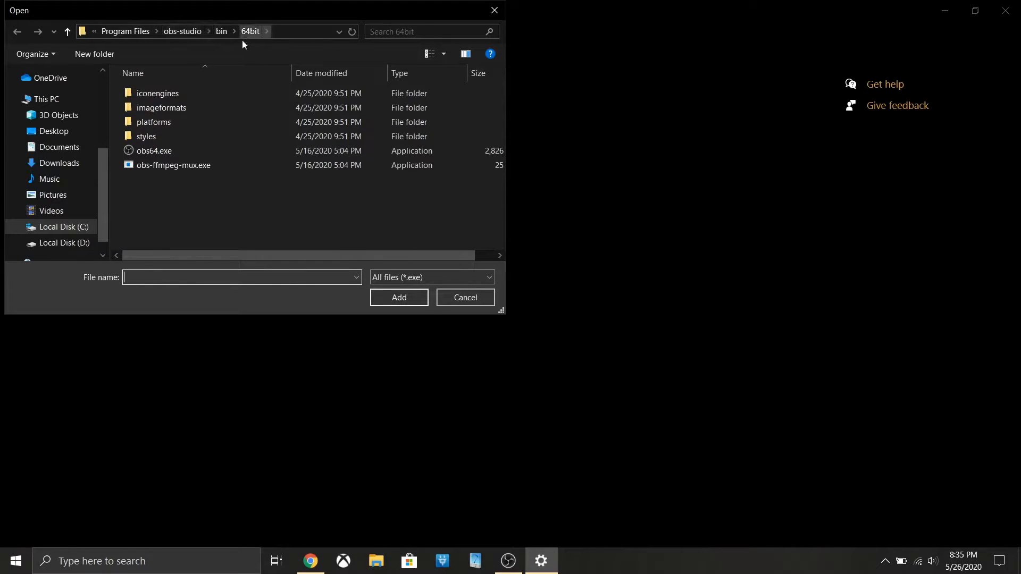
pyautogui.click(154, 150)
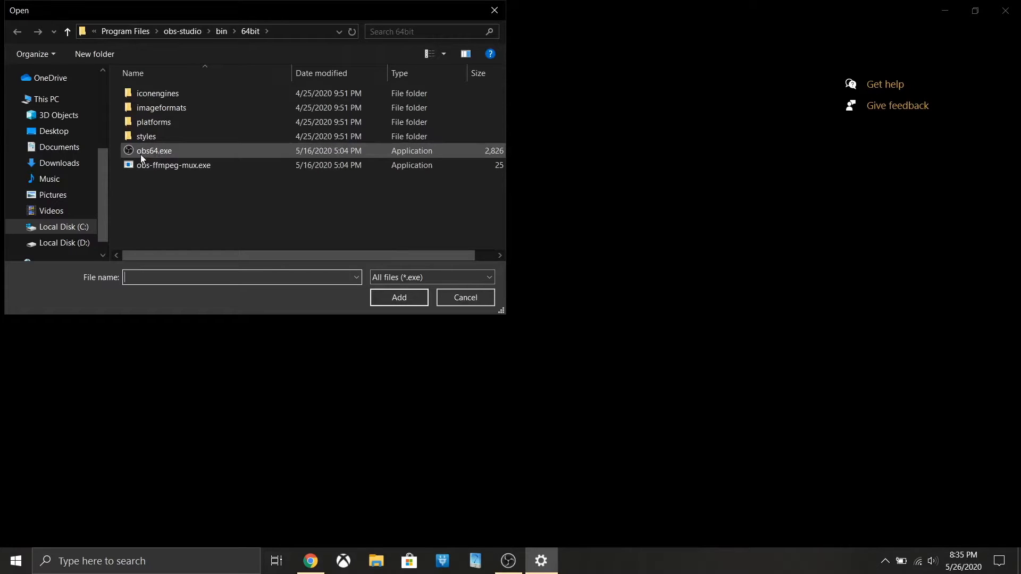
pyautogui.moveTo(166, 165)
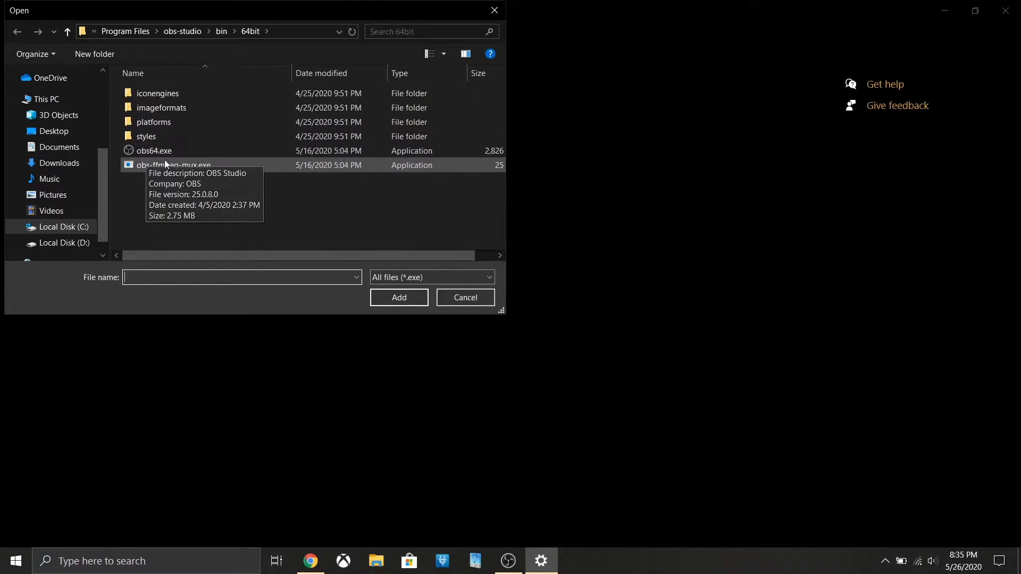
pyautogui.moveTo(358, 63)
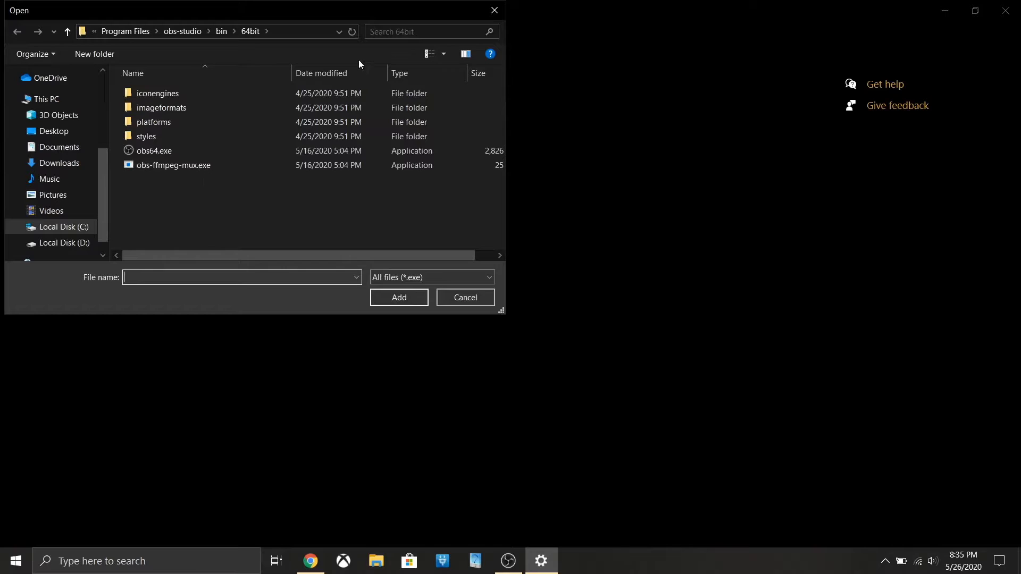
pyautogui.moveTo(472, 18)
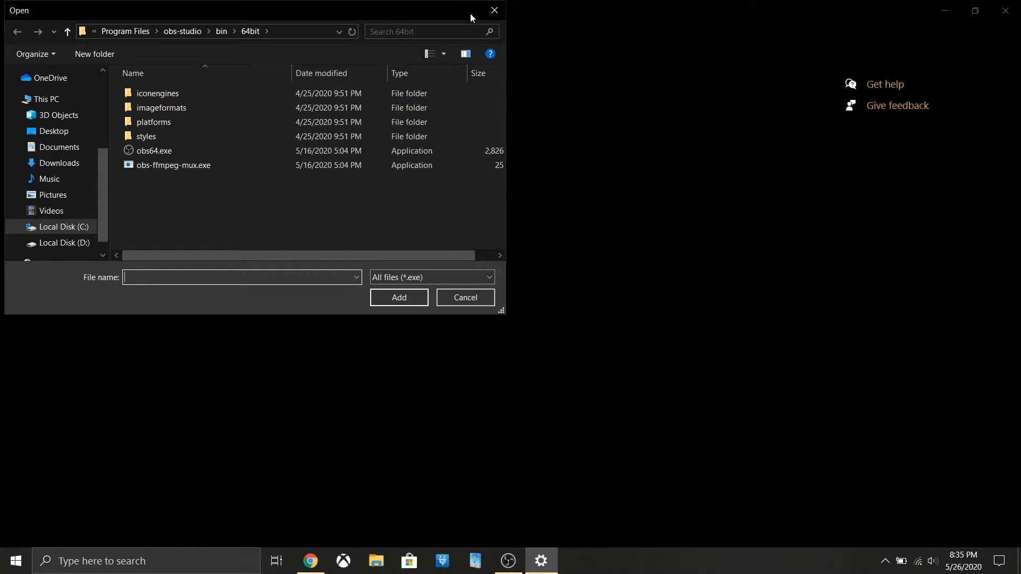
pyautogui.moveTo(154, 150)
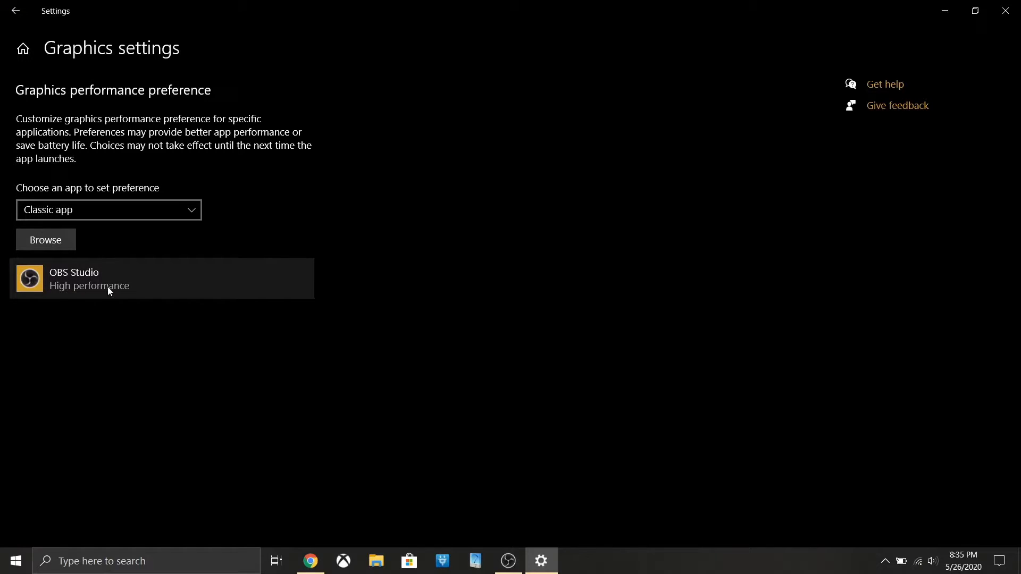
# Set OBS Studio's graphics preference to High performance (GTX 1050 Ti) and save.
pyautogui.click(156, 279)
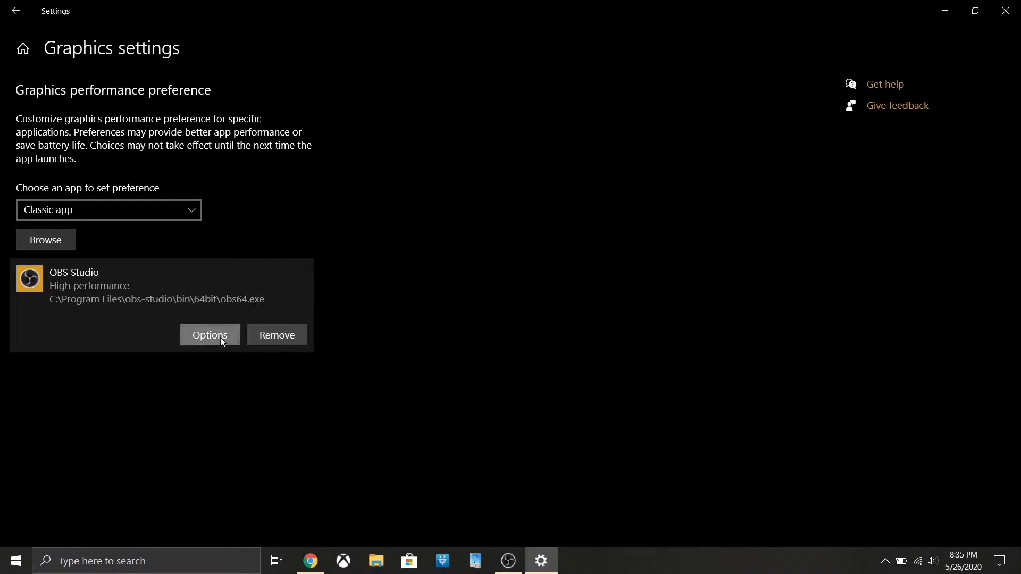
pyautogui.click(210, 334)
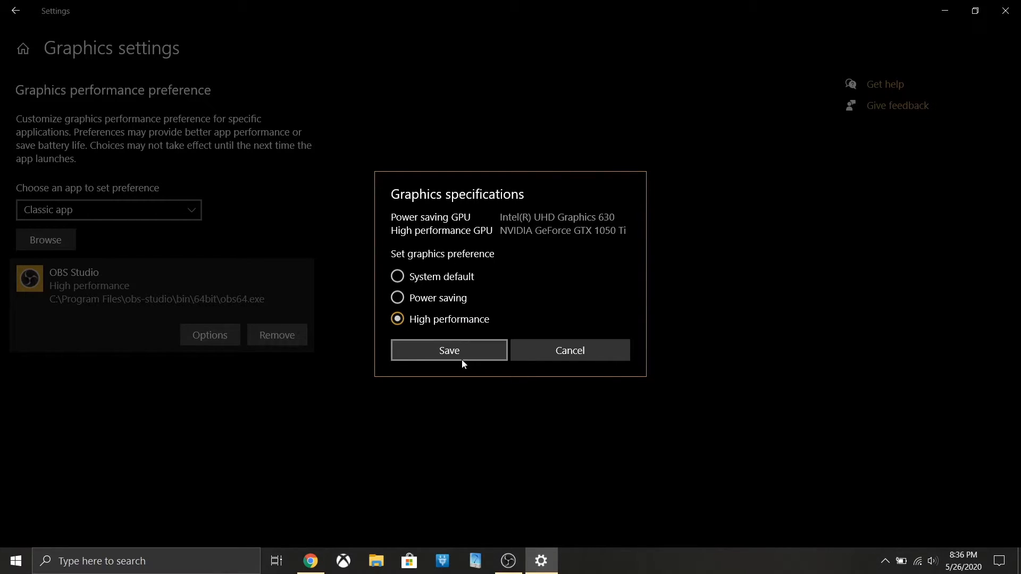
pyautogui.click(448, 350)
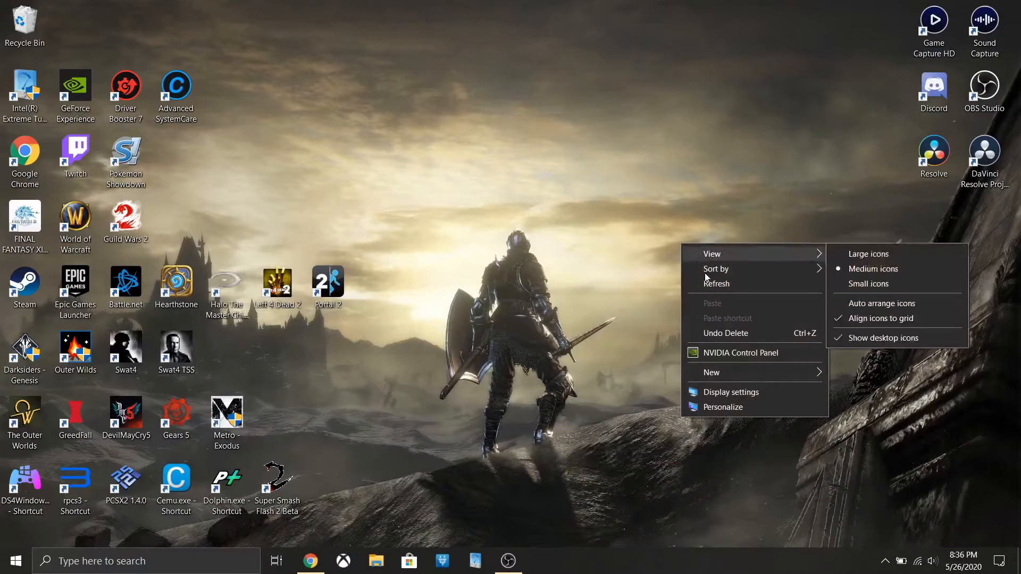
# Under Manage 3D settings > Program Settings, set OBS Studio to Integrated graphics and apply.
pyautogui.click(728, 359)
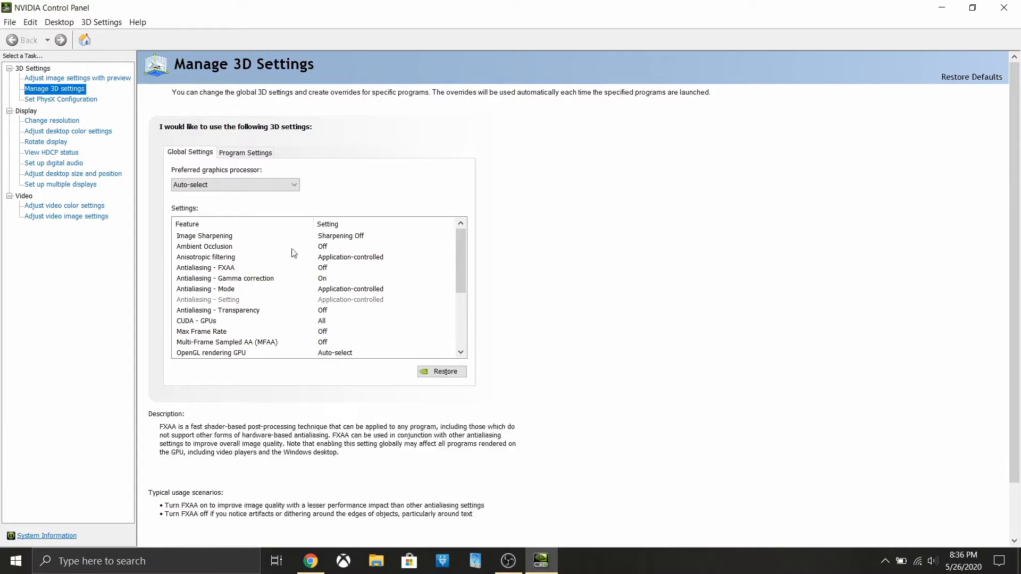
pyautogui.click(204, 236)
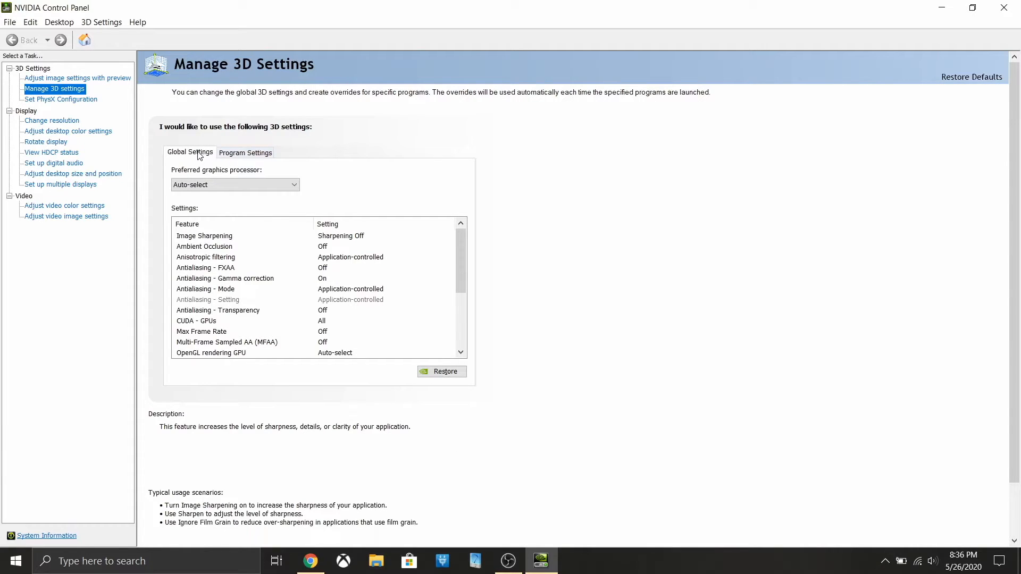
pyautogui.click(235, 185)
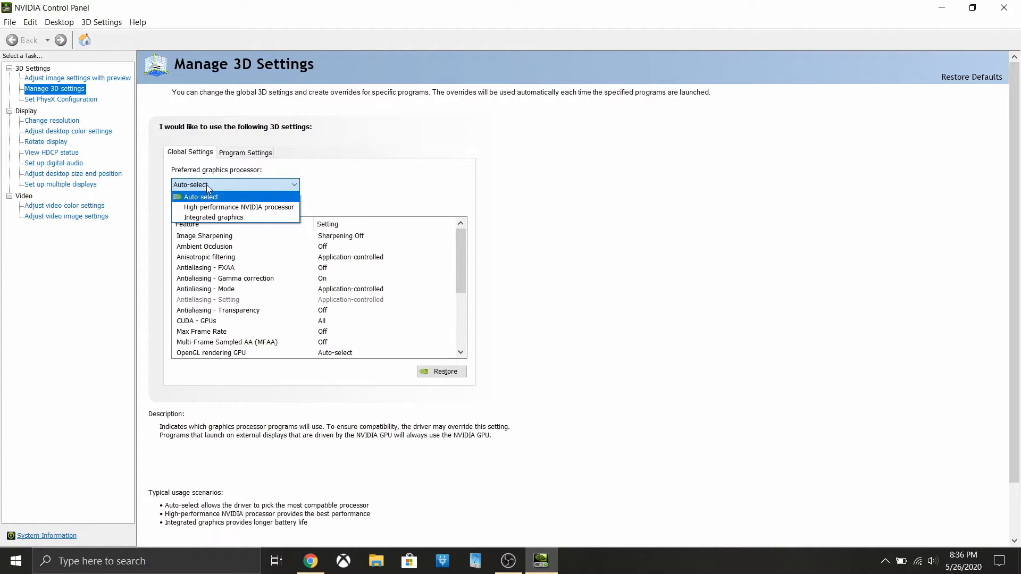
pyautogui.click(245, 153)
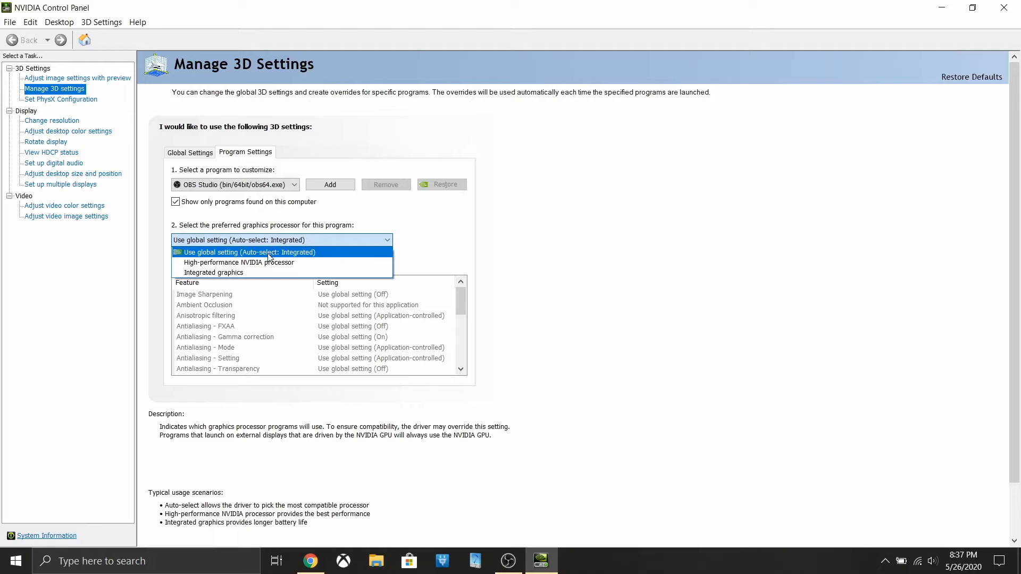
pyautogui.moveTo(214, 272)
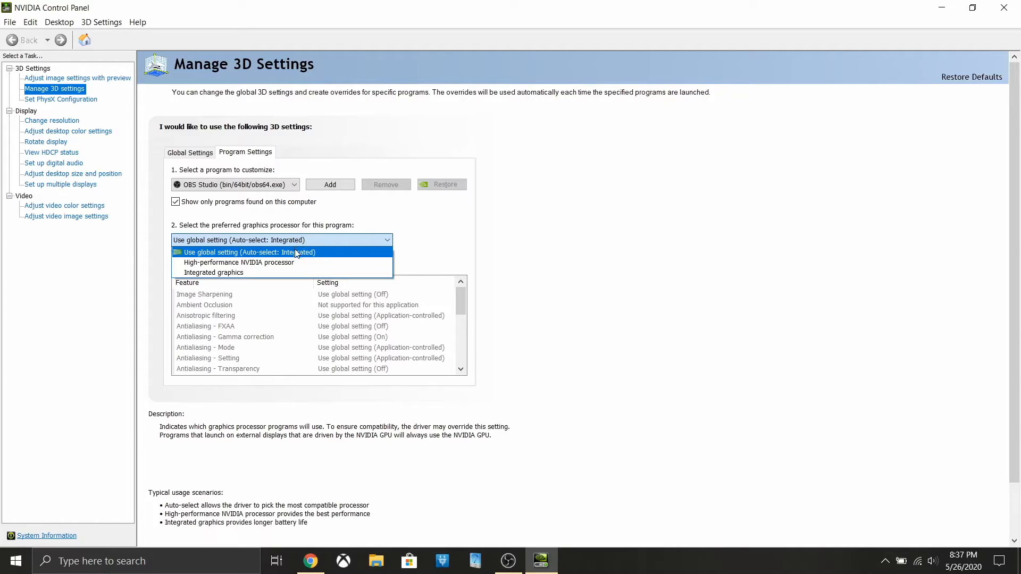
pyautogui.click(189, 152)
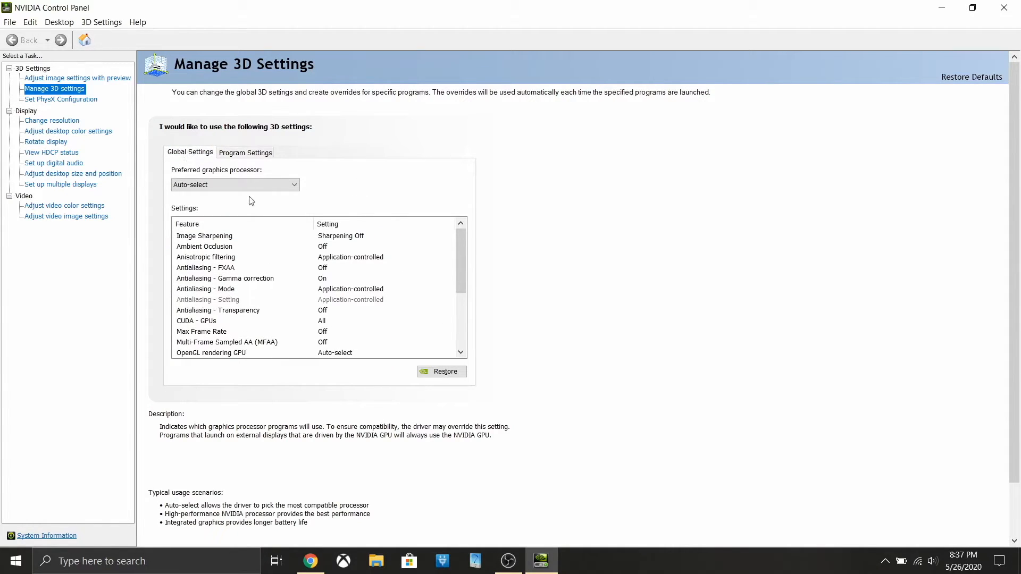
pyautogui.click(235, 184)
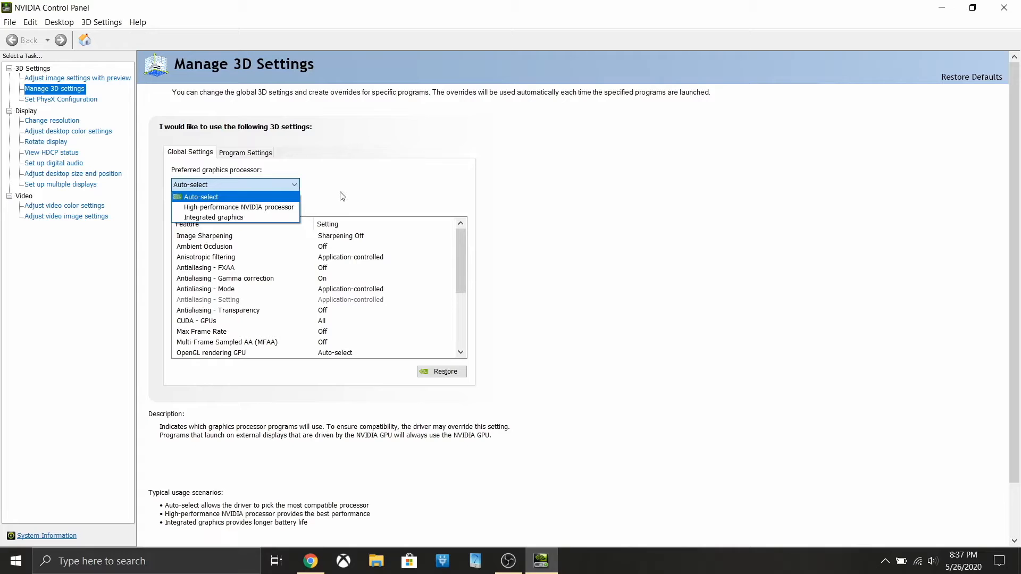
pyautogui.click(245, 153)
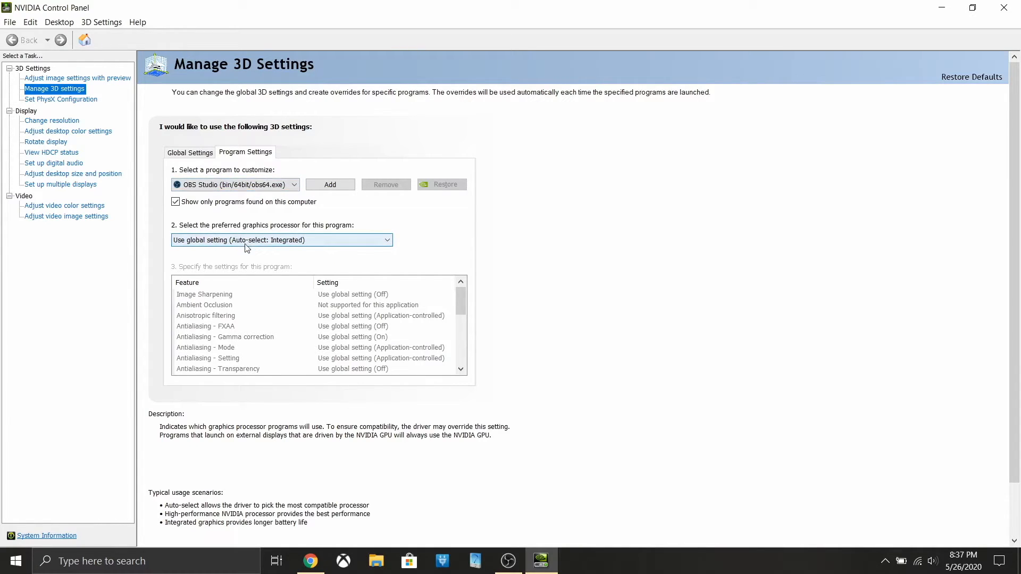
pyautogui.scroll(-3)
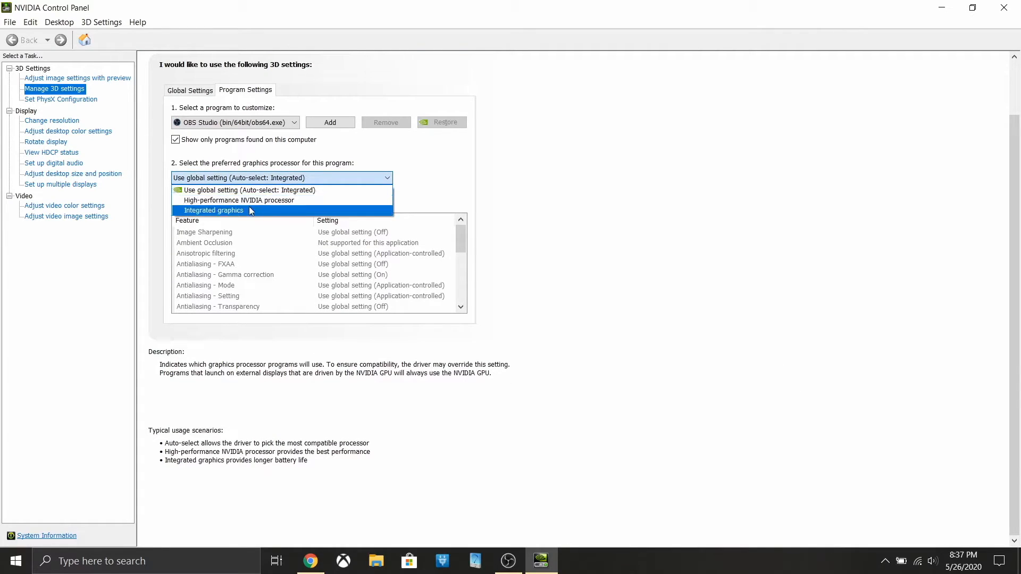
pyautogui.click(213, 211)
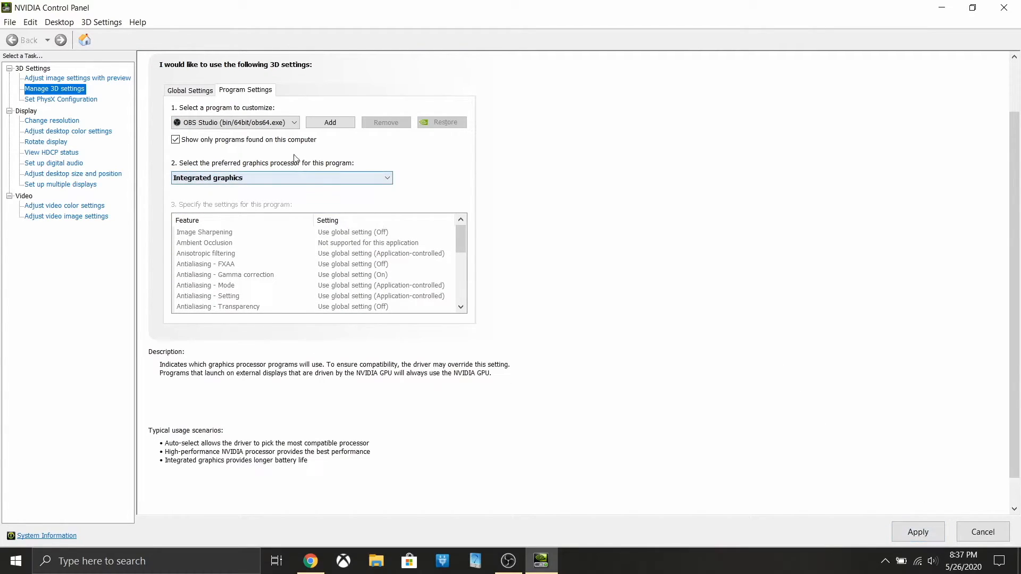
pyautogui.click(281, 177)
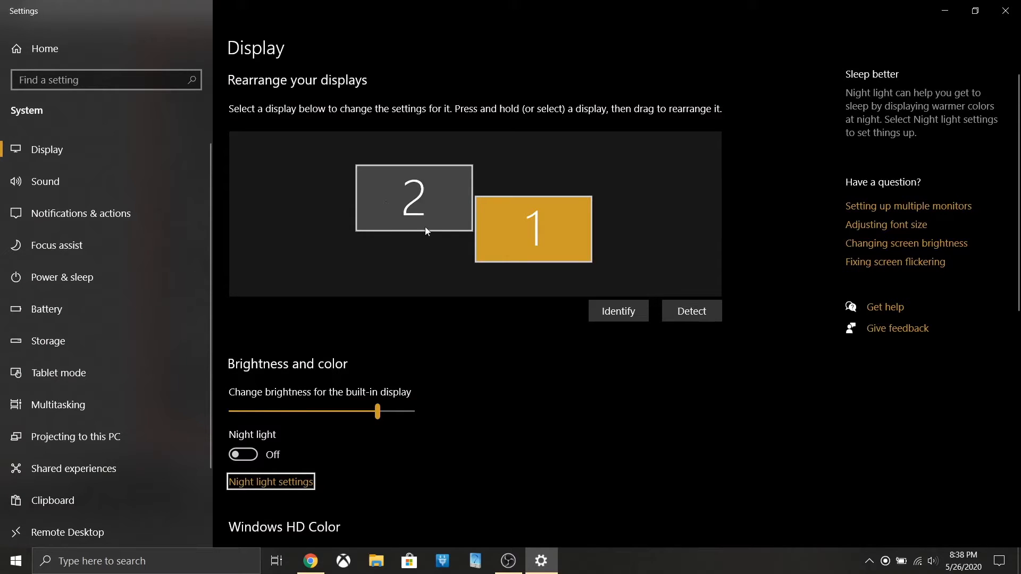
# Set Multiple displays to 'Extend these displays' on the Display settings page.
pyautogui.scroll(-3)
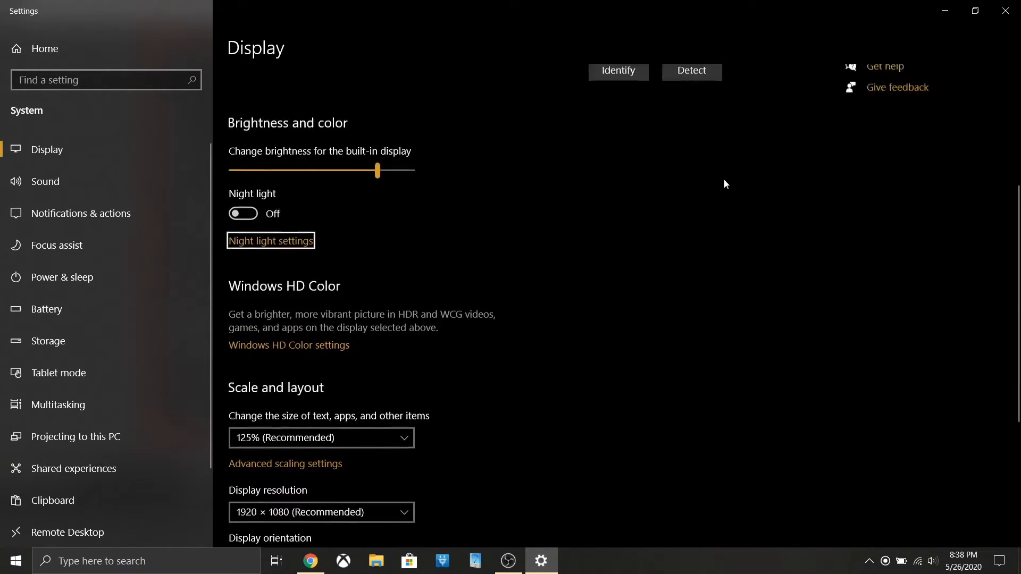
pyautogui.scroll(-3)
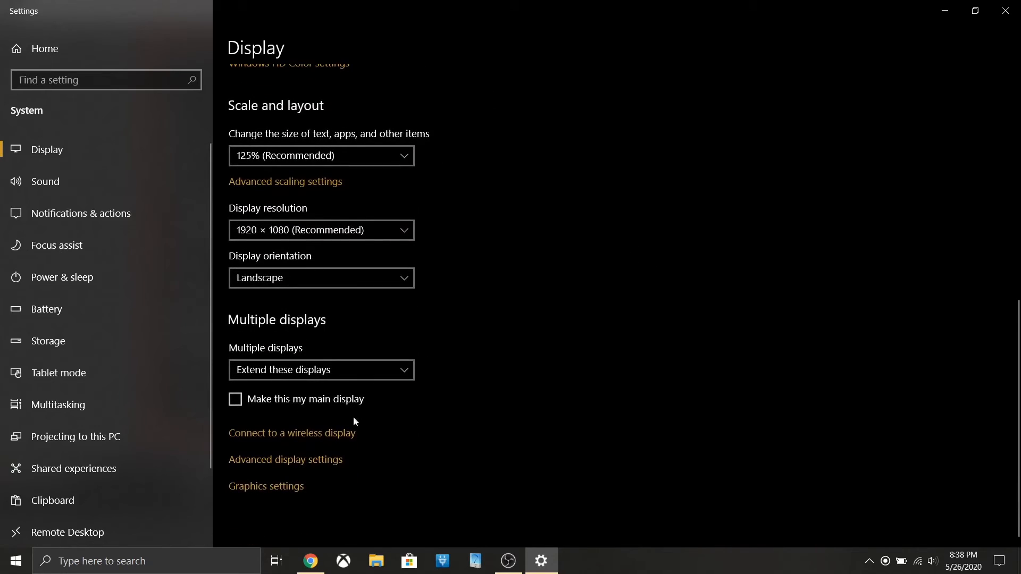
pyautogui.click(320, 369)
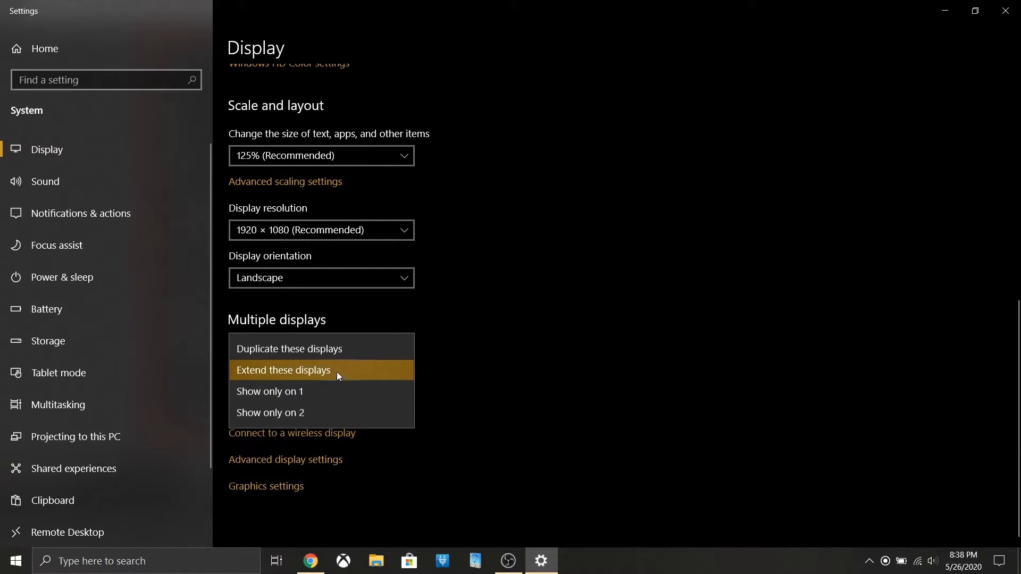
pyautogui.click(283, 370)
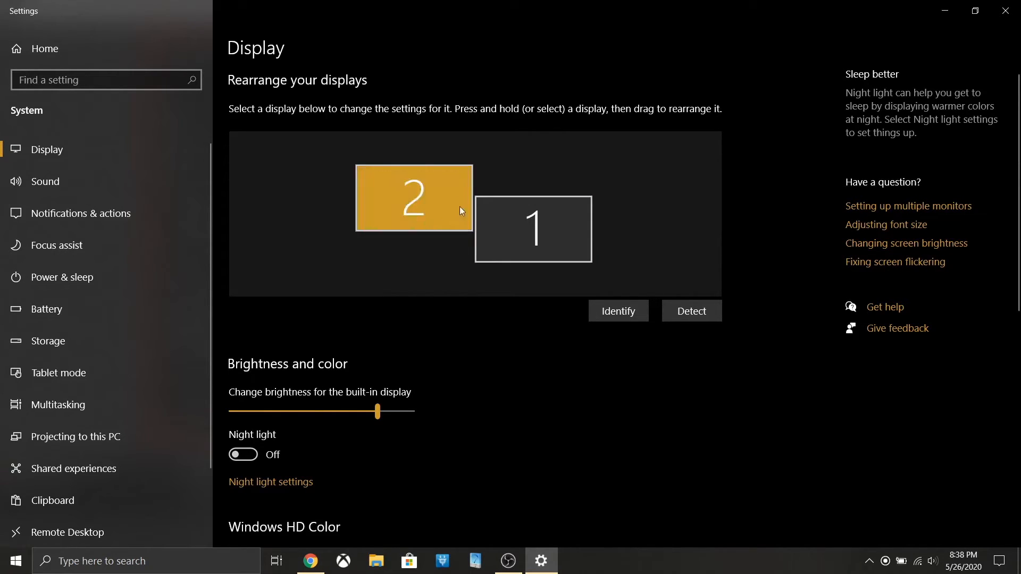
pyautogui.scroll(-3)
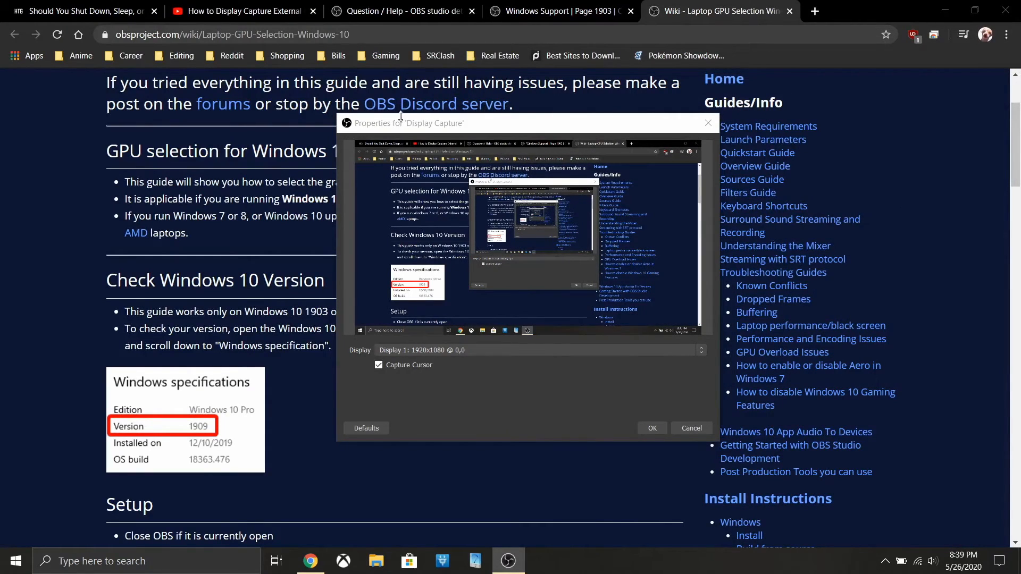
pyautogui.moveTo(709, 123)
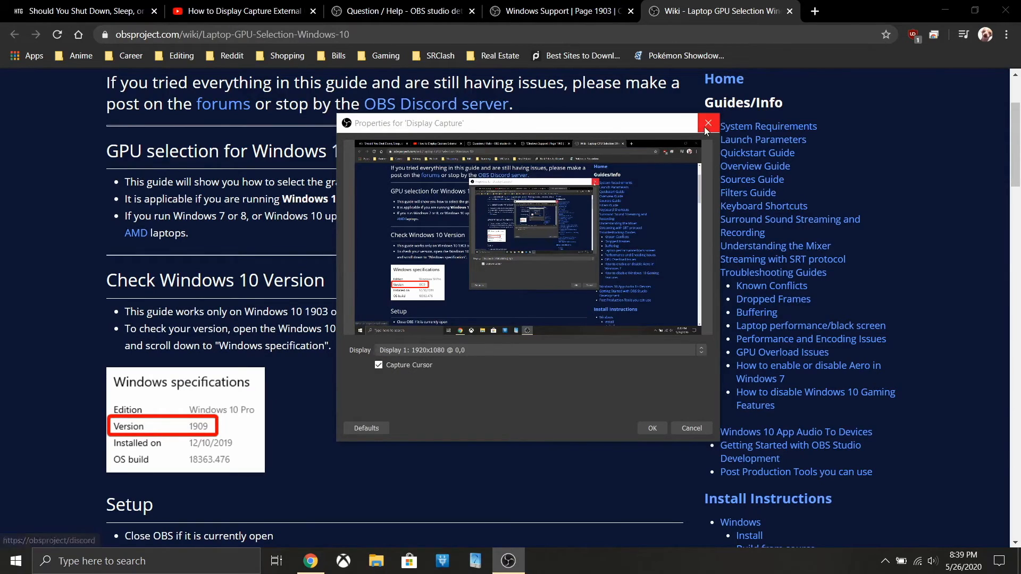
# Close the 'Display Capture' properties window.
pyautogui.click(708, 122)
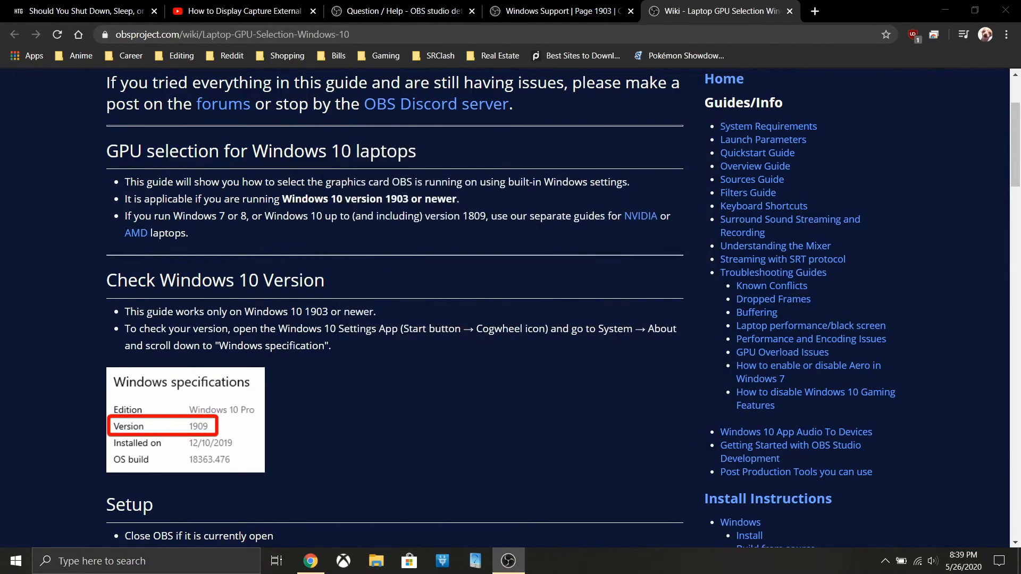